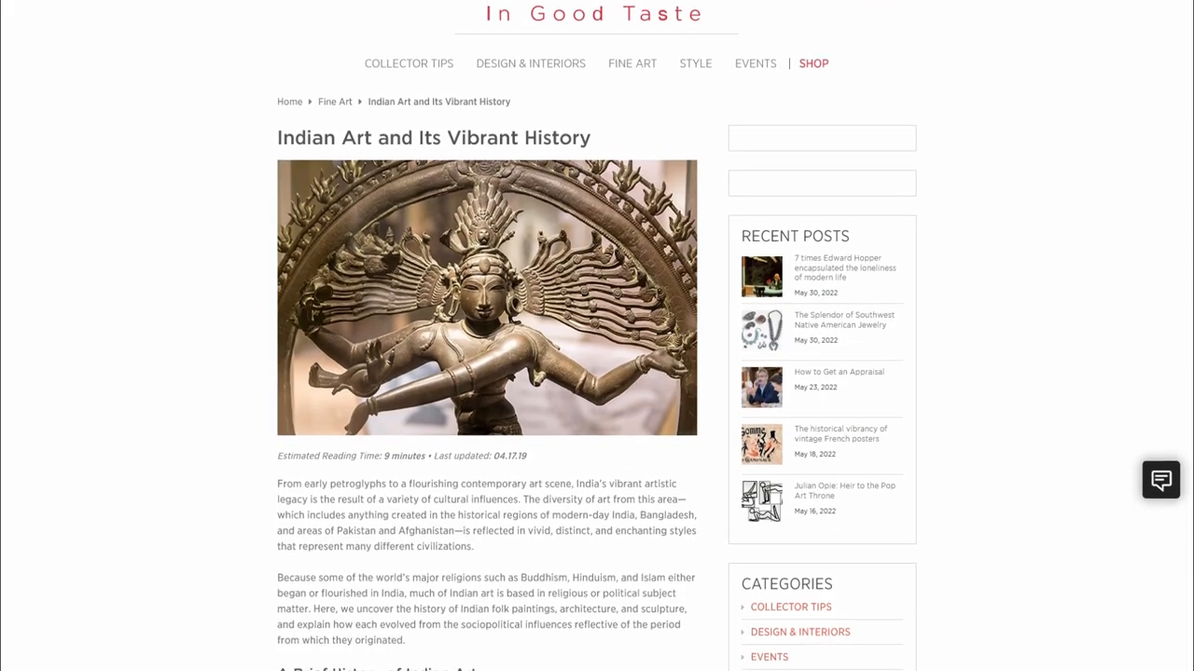
Step: Scroll down through the Digital Art article on art made with digital technology
scroll("down", 3)
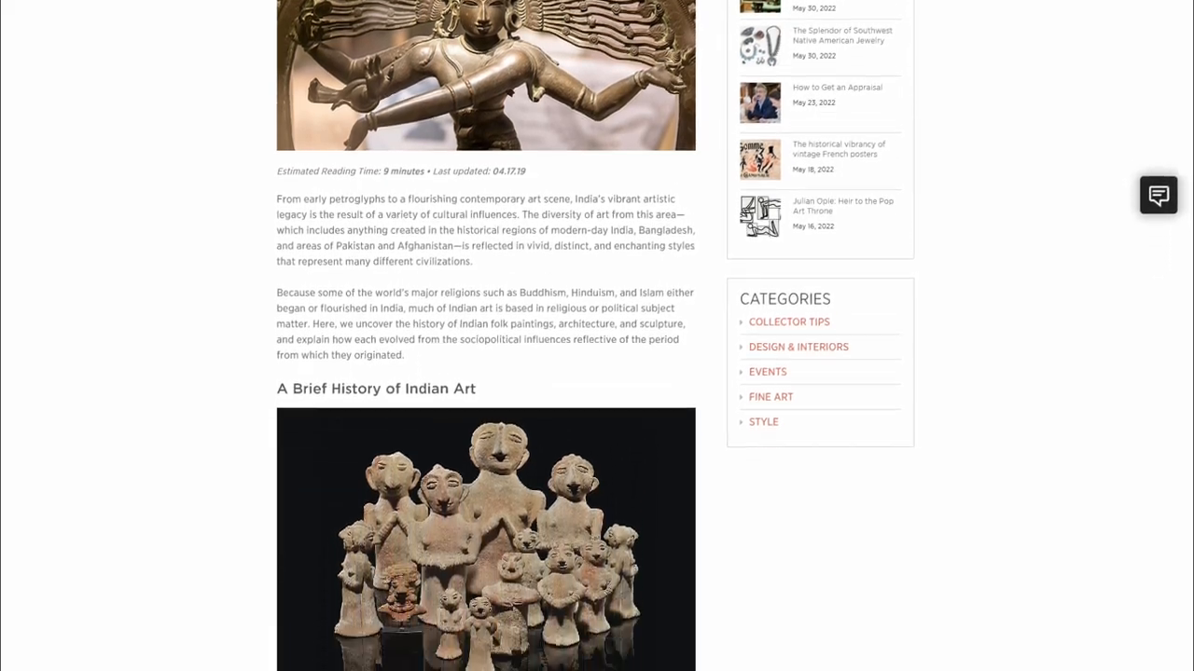
scroll("down", 3)
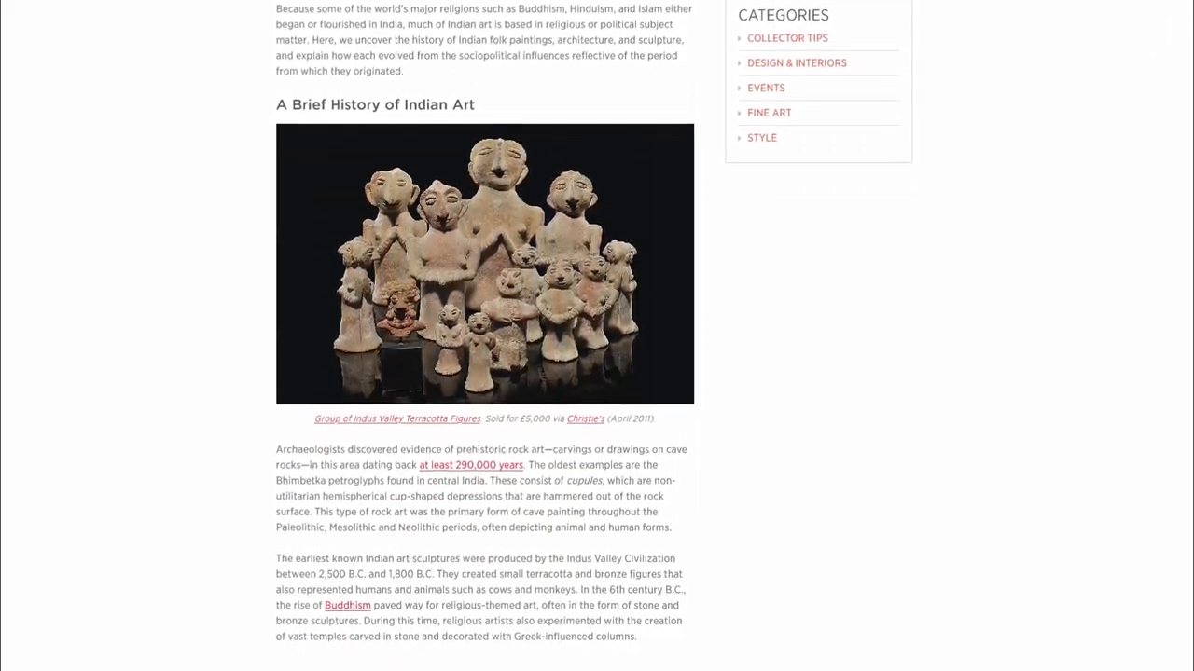
scroll("down", 3)
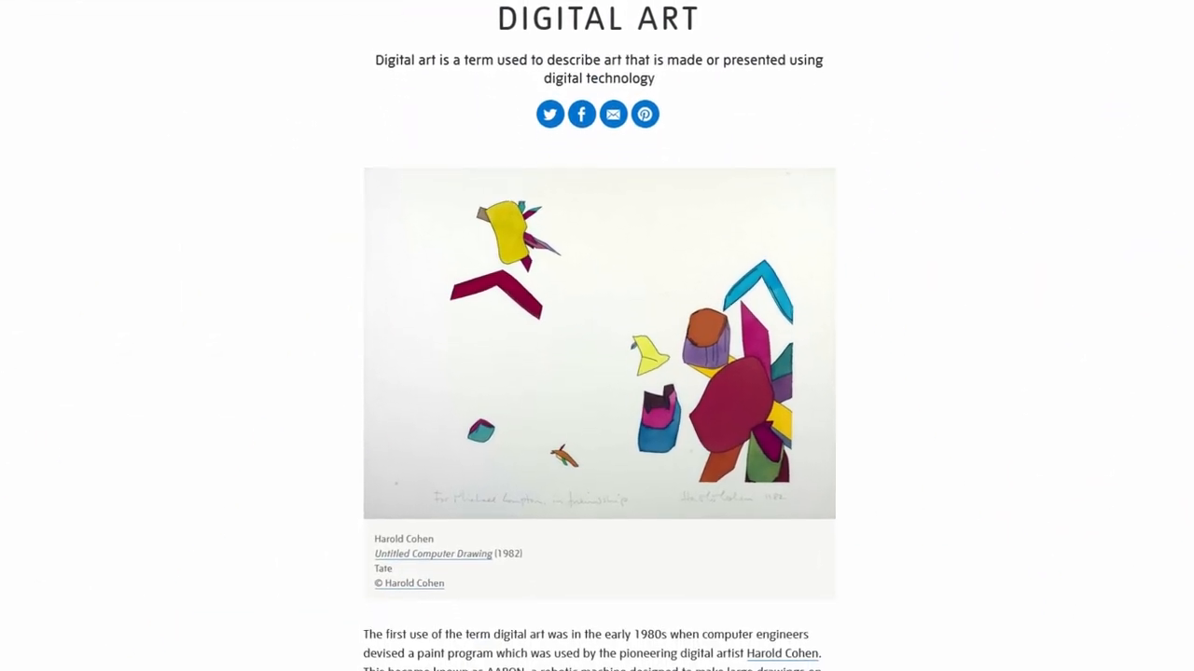
scroll("down", 3)
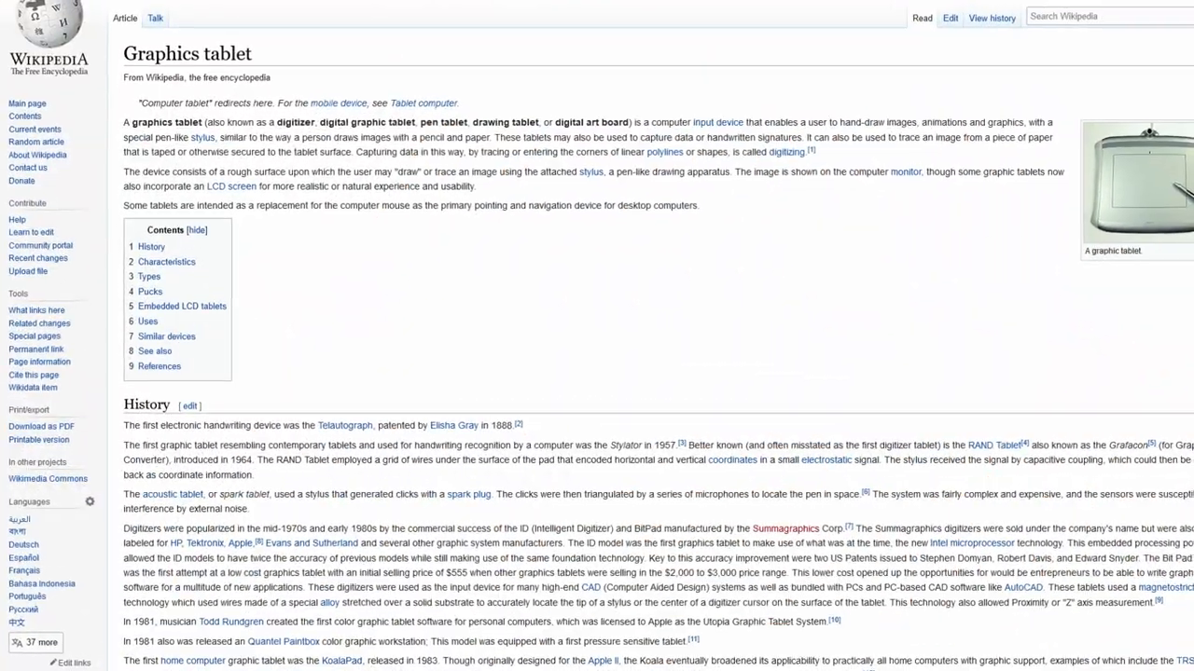
Step: Scroll through the Wikipedia 'Graphics tablet' article to its History section
scroll("down", 3)
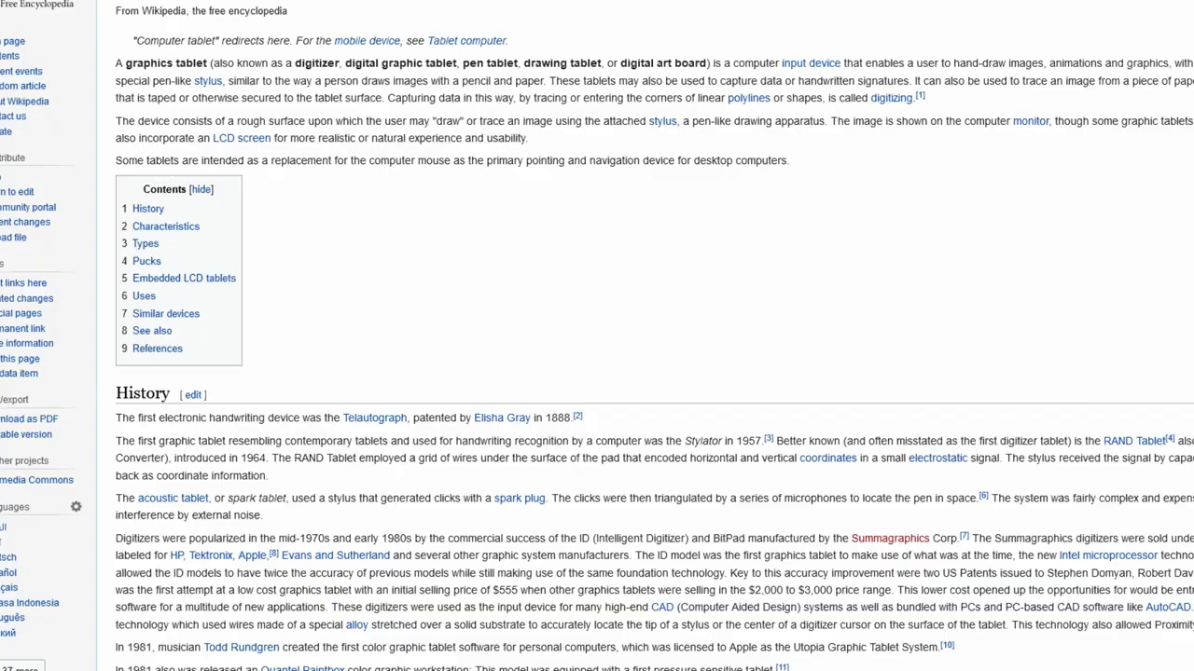
scroll("down", 3)
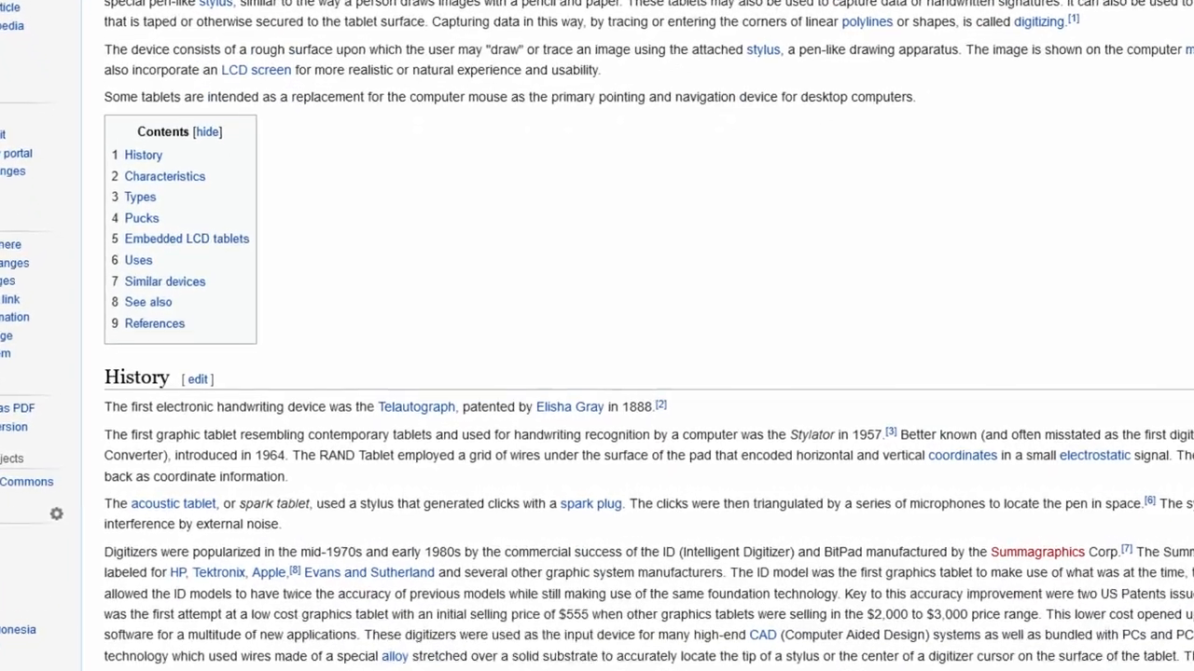
scroll("down", 3)
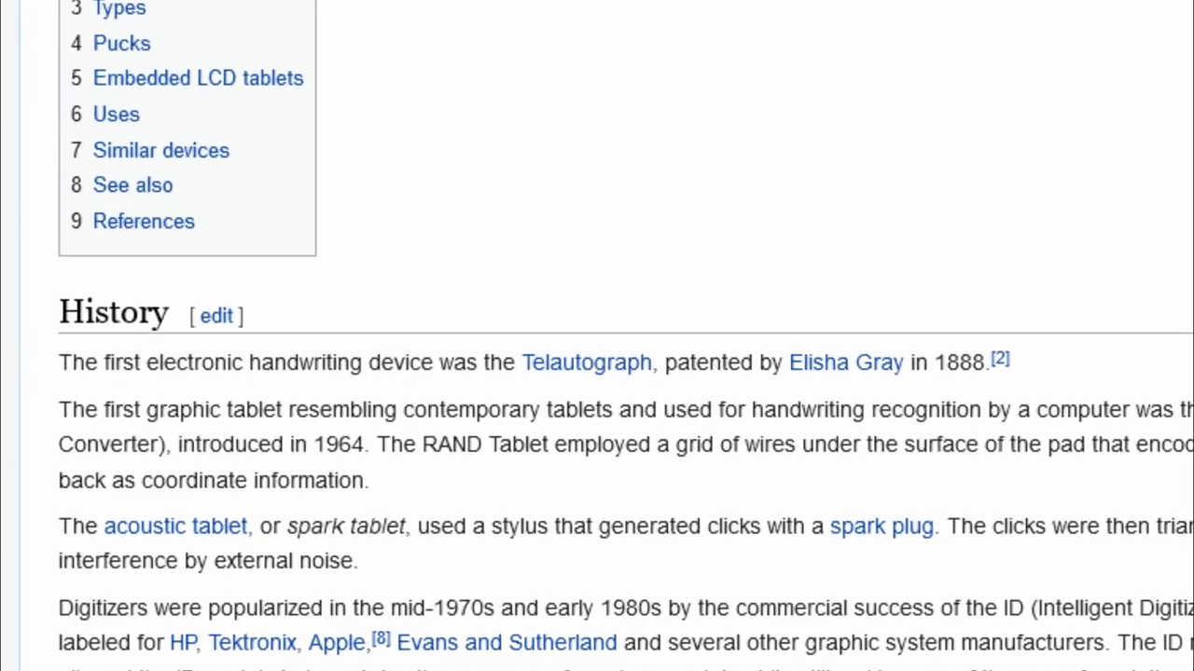
scroll("down", 3)
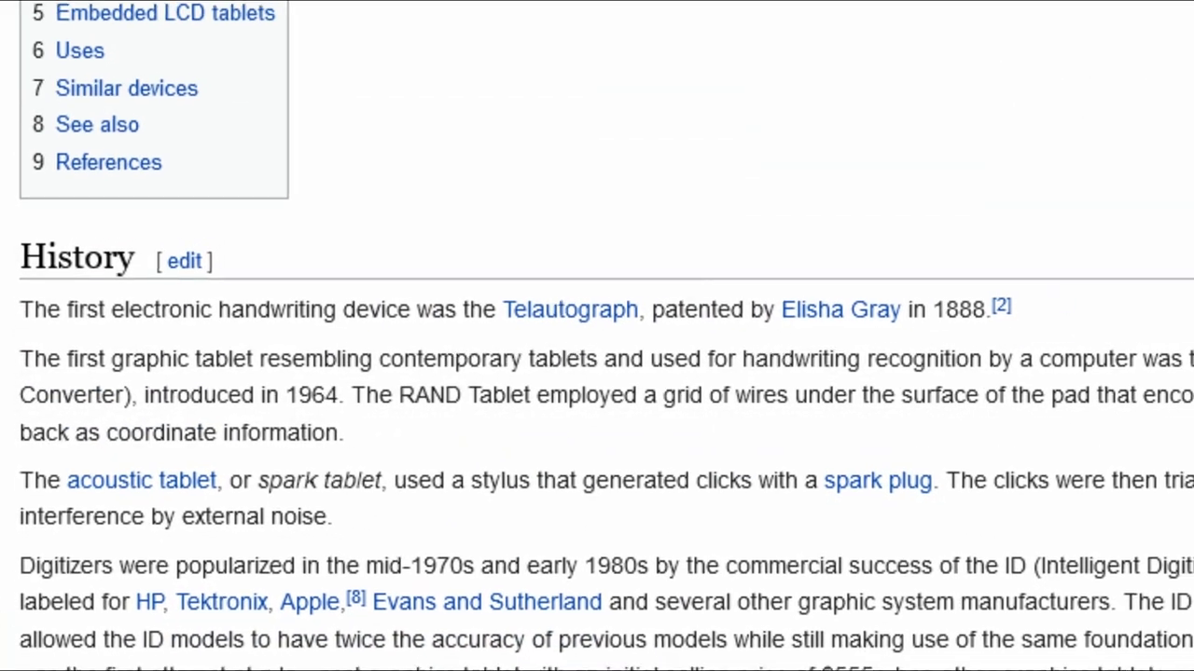
scroll("down", 3)
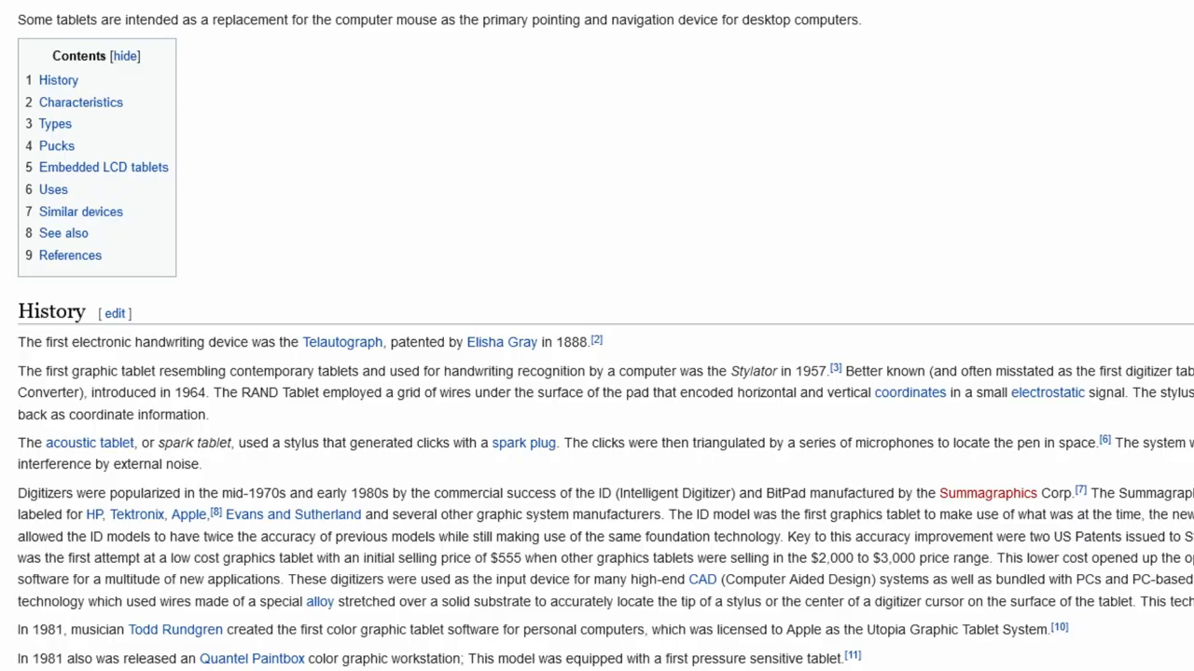
scroll("up", 3)
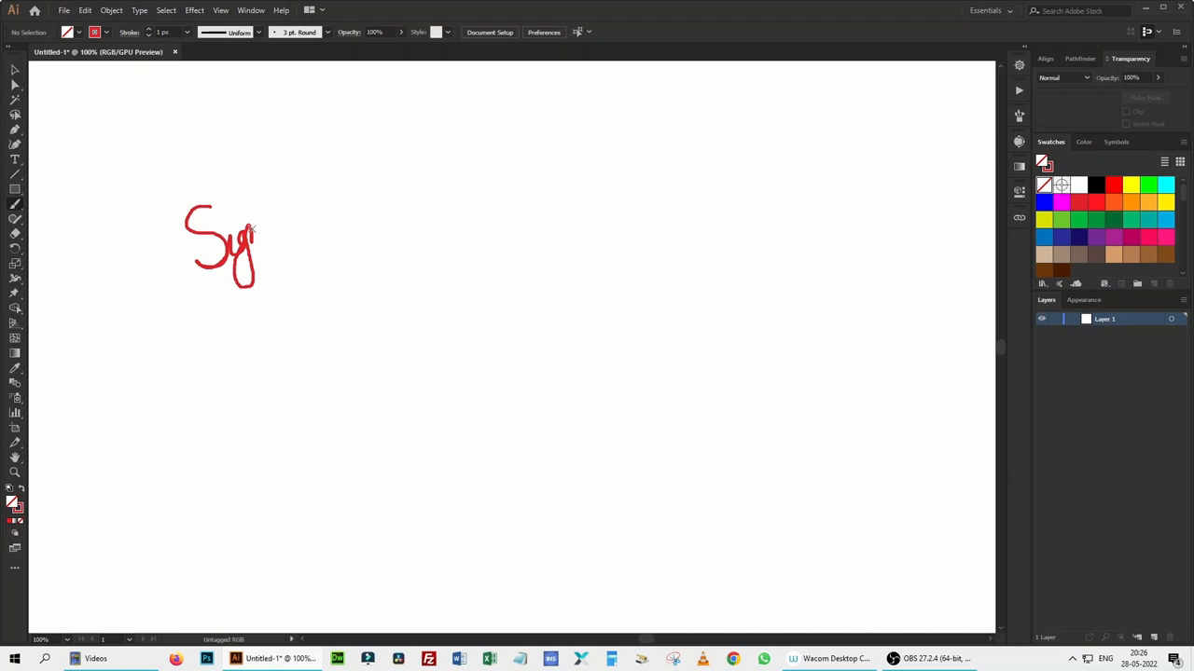
Step: Draw the next letters of the red handwritten signature with the Paintbrush on the artboard
left_click_drag(252, 233, 334, 192)
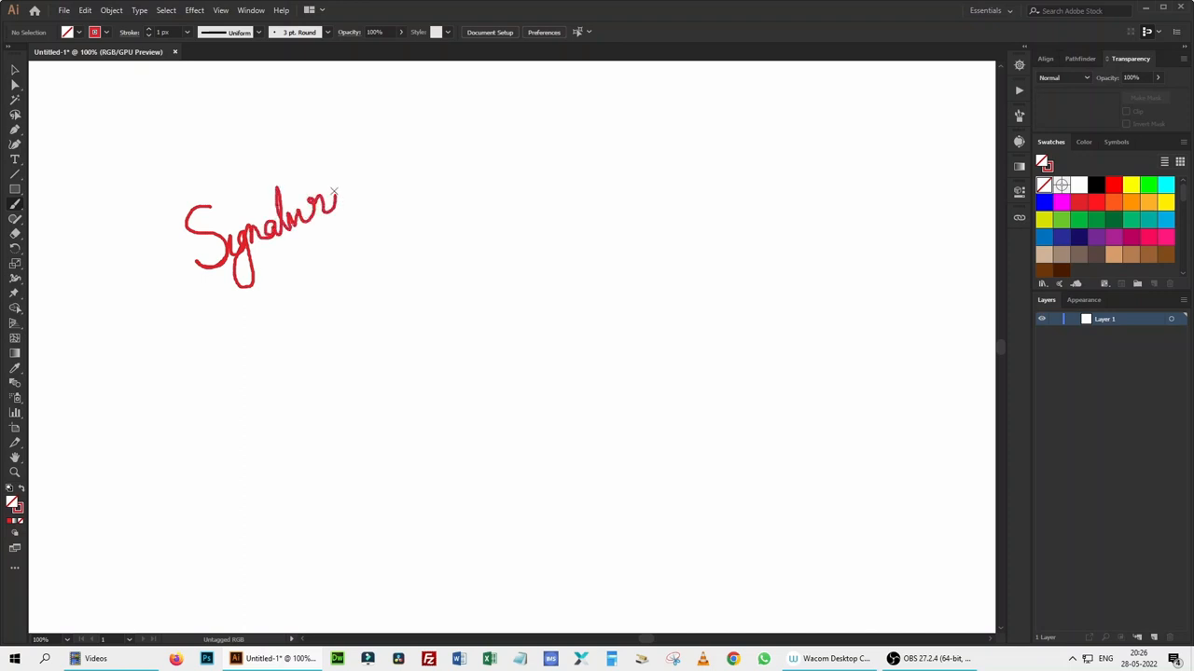